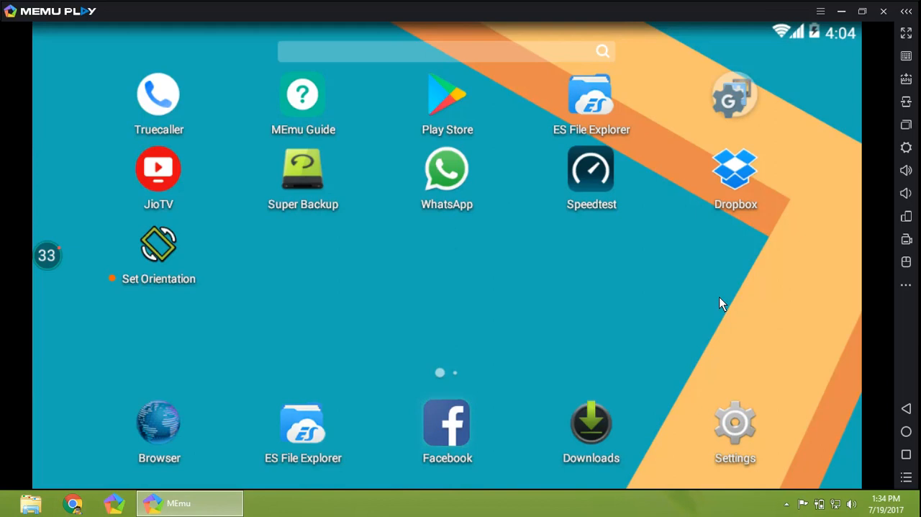
- Search Google Play for 'vodafone tv', view the Vodafone Mobile TV Live TV listing, then go back
left_click(447, 423)
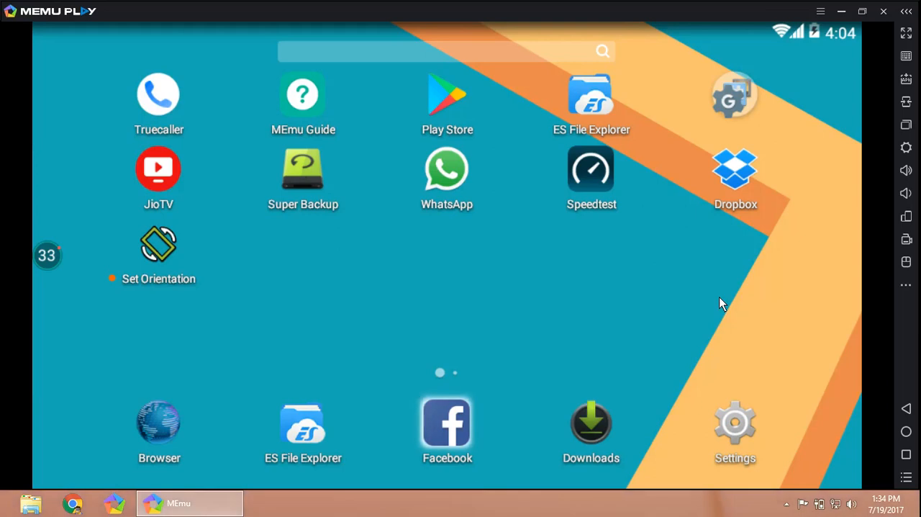
mouse_move(649, 260)
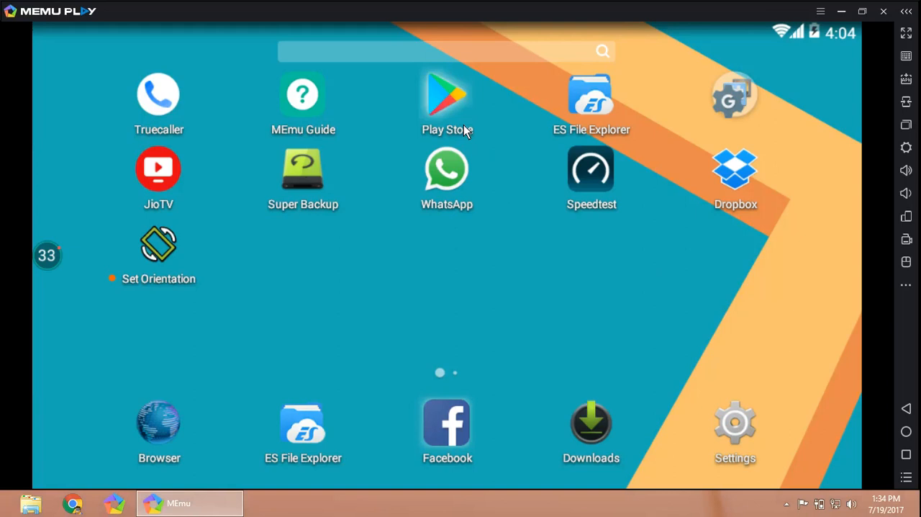
left_click(446, 94)
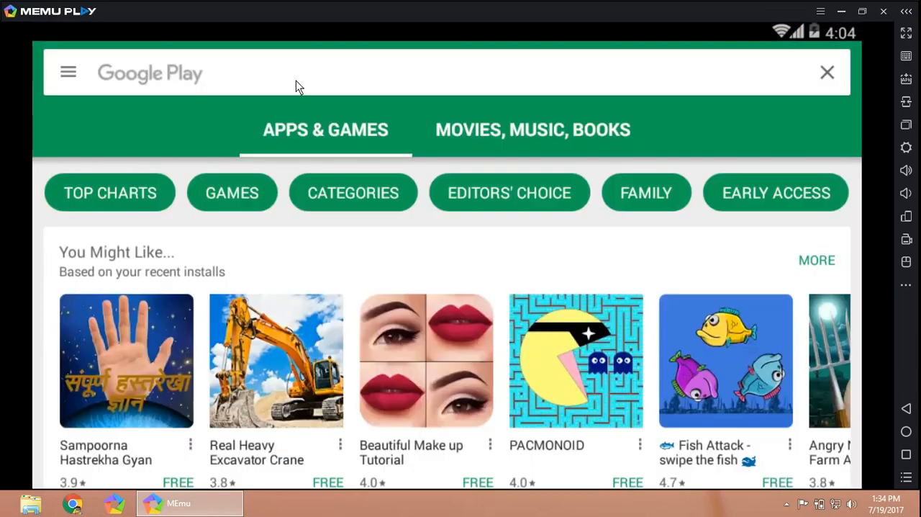
type("vo")
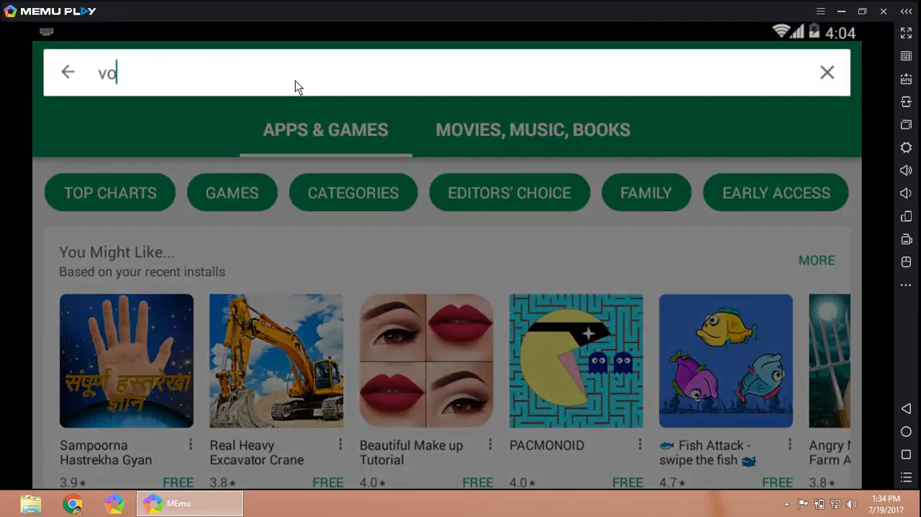
type("dafone tv")
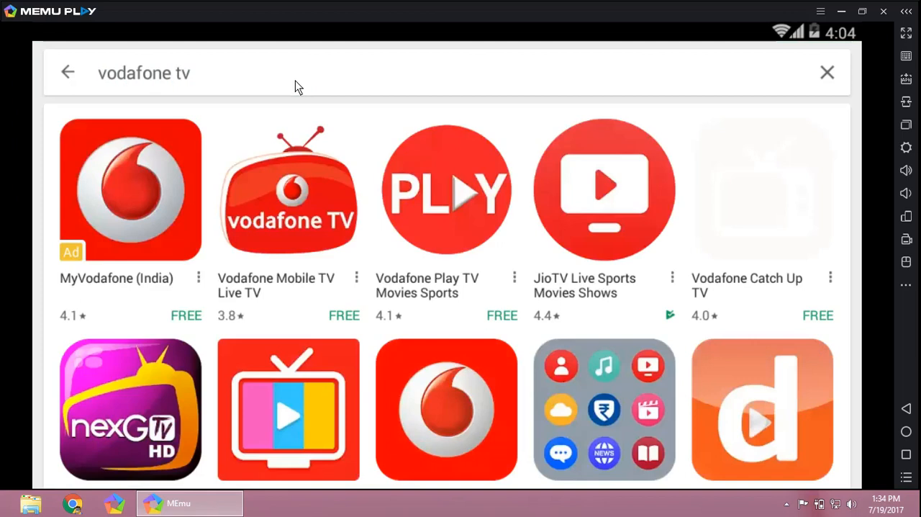
left_click(288, 188)
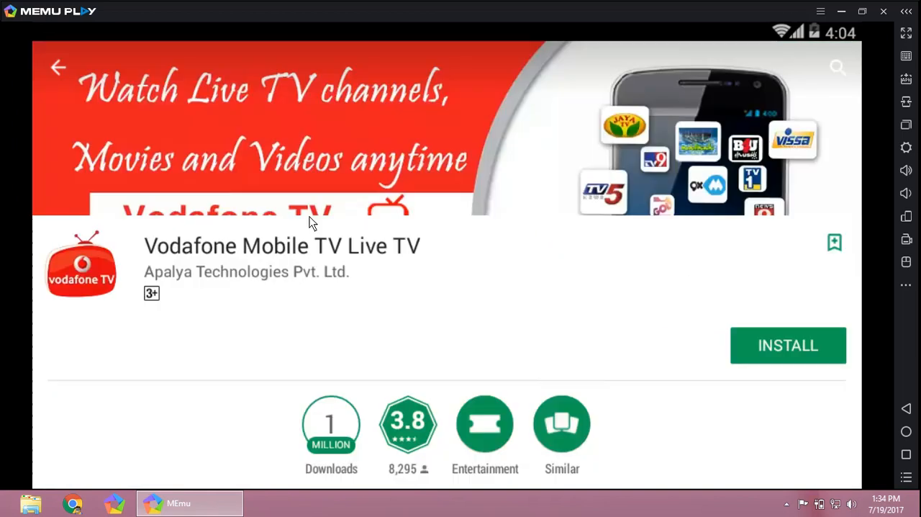
mouse_move(432, 277)
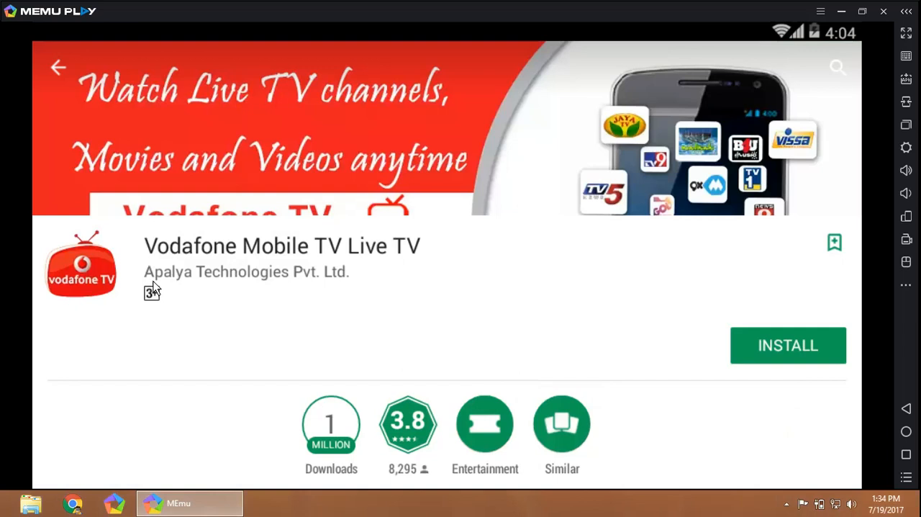
mouse_move(199, 286)
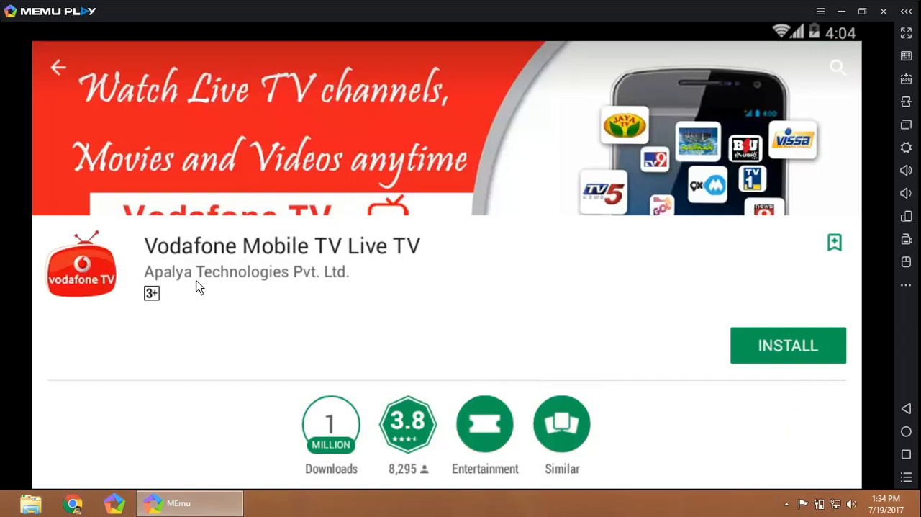
mouse_move(87, 81)
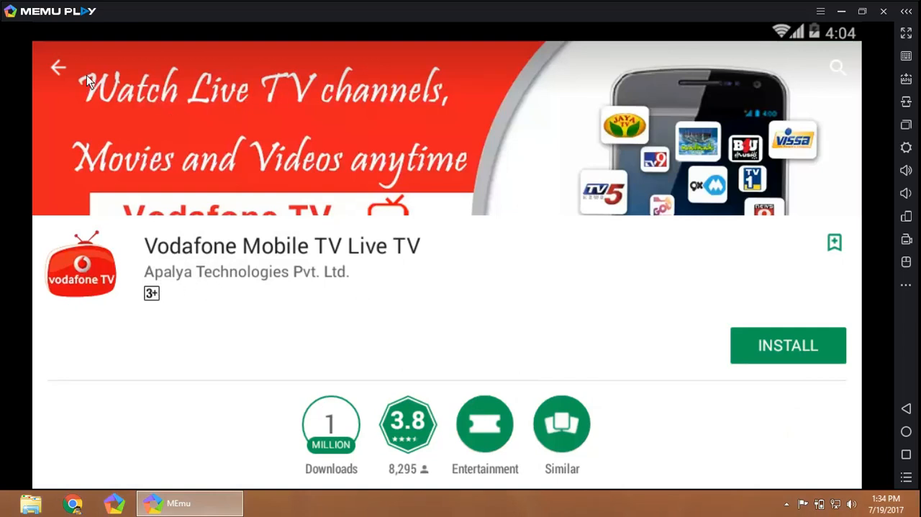
left_click(57, 67)
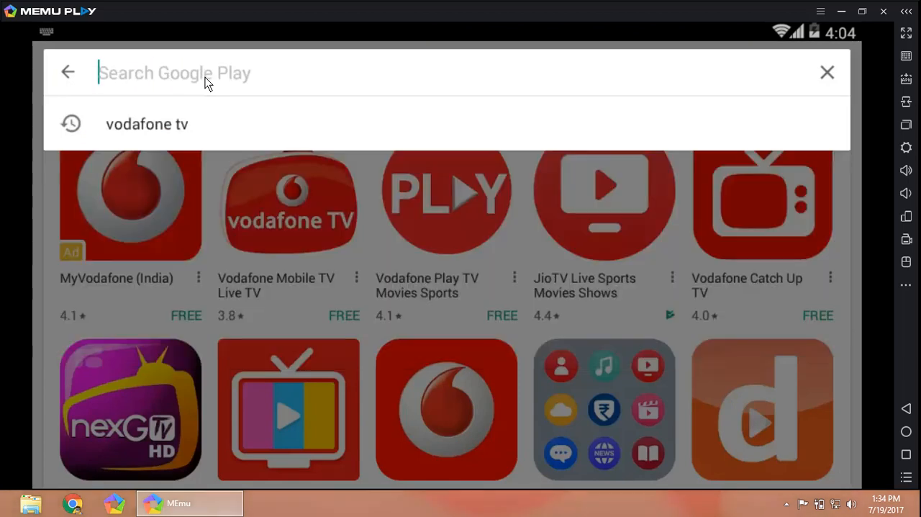
- Search Google Play for 'bsnl tv', then run a new search for 'idea tv'
type("bsnl tv")
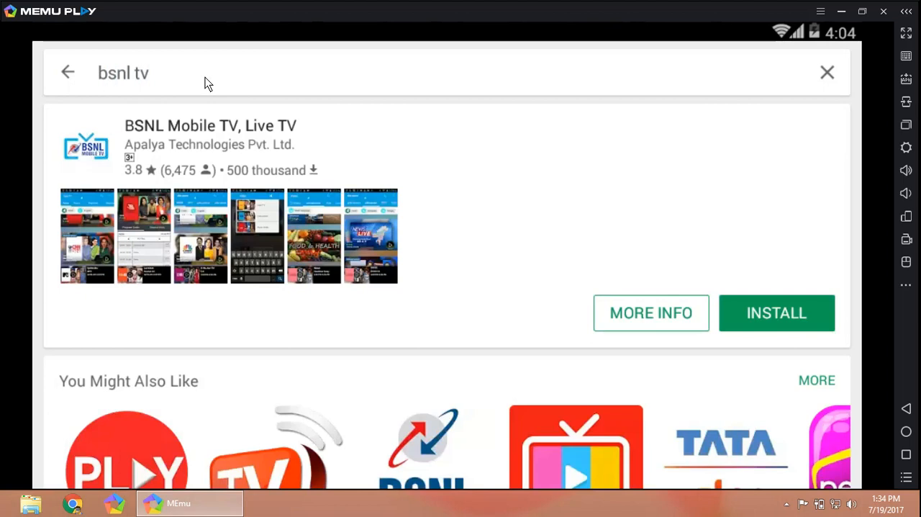
mouse_move(148, 147)
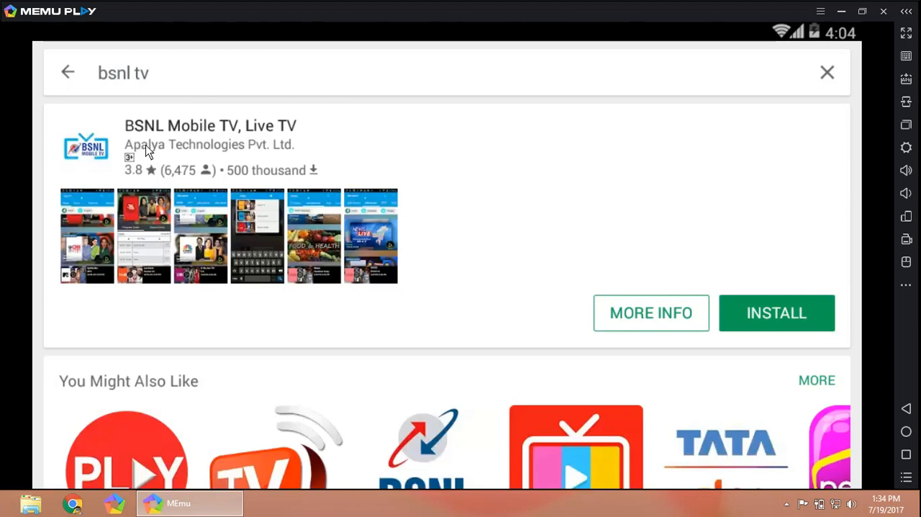
mouse_move(265, 170)
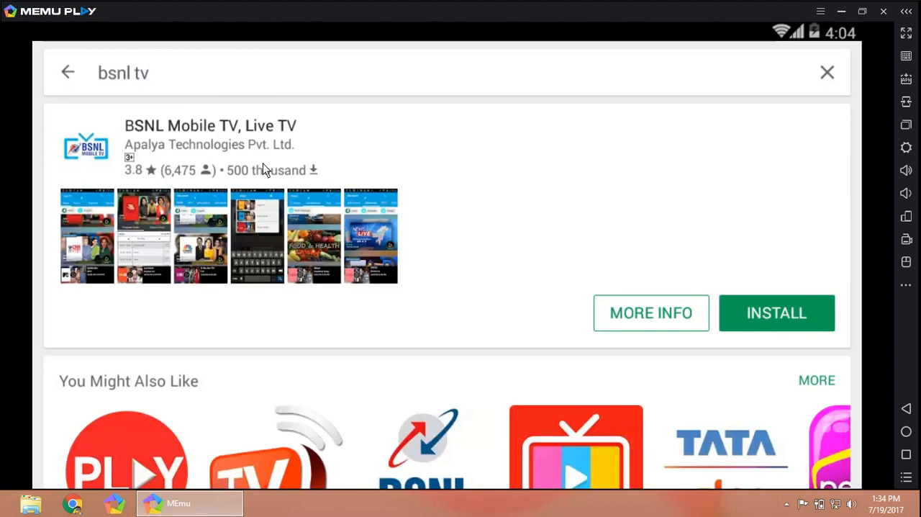
left_click(68, 72)
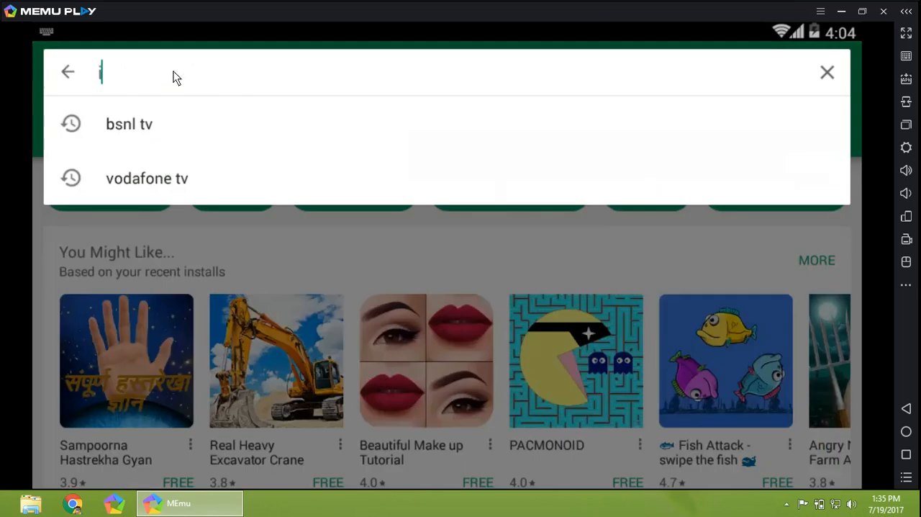
type("idea tv")
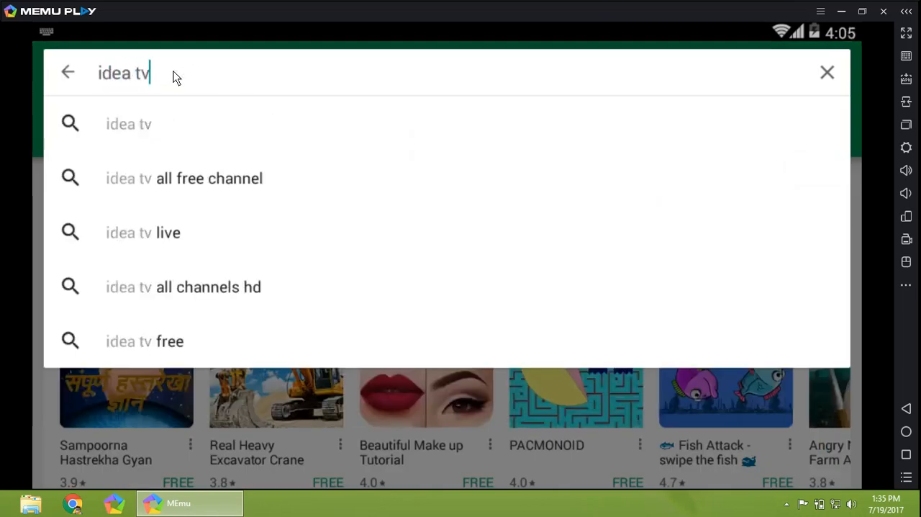
left_click(128, 123)
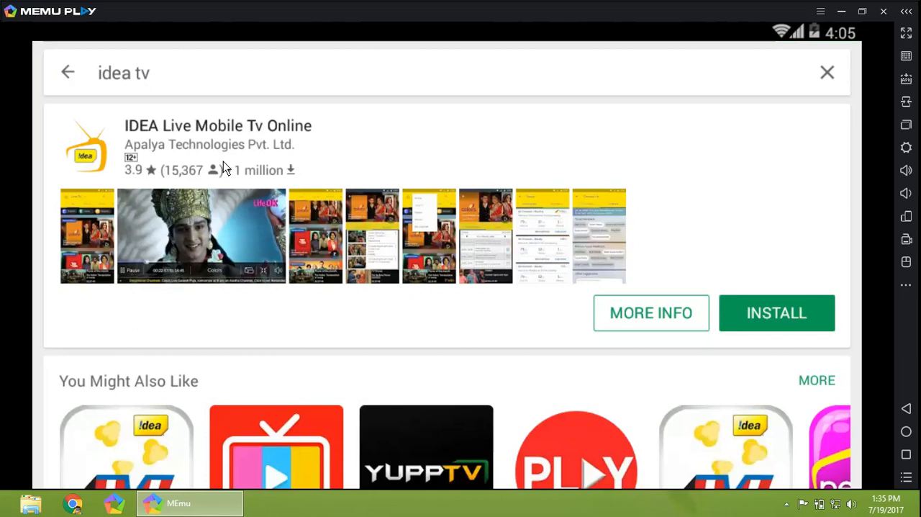
mouse_move(77, 77)
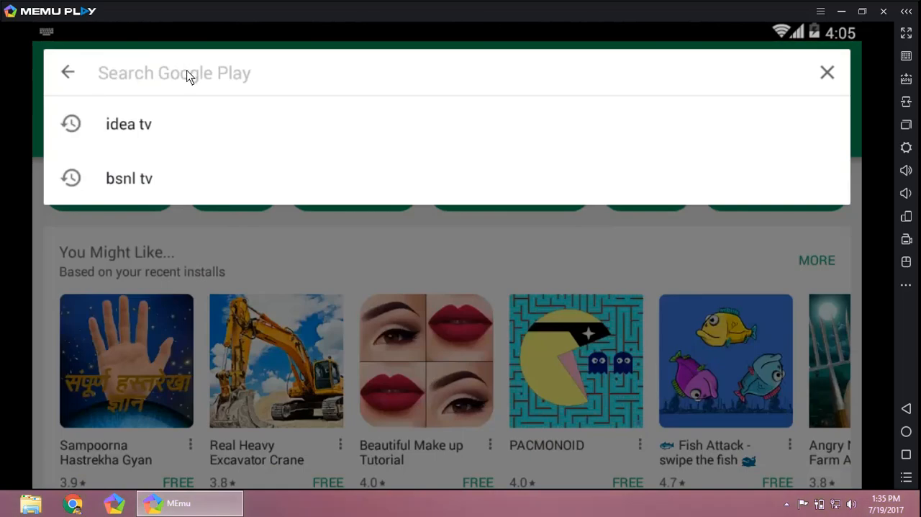
- Search 'vodafone' and install Vodafone Play TV Movies Sports, accepting its permissions
type("voda")
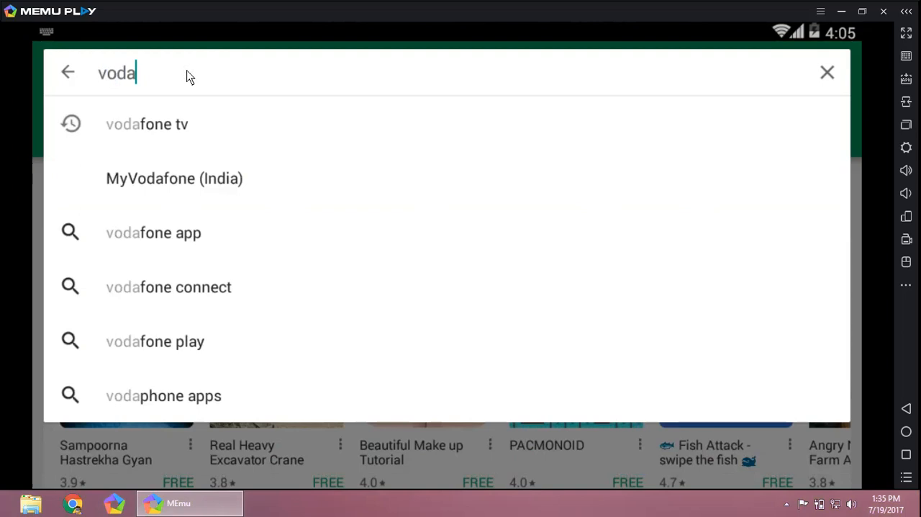
left_click(146, 123)
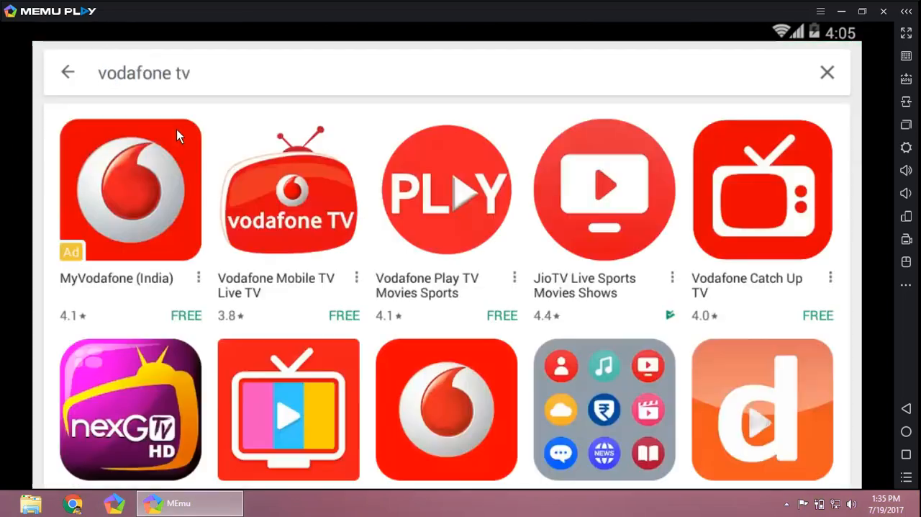
mouse_move(488, 201)
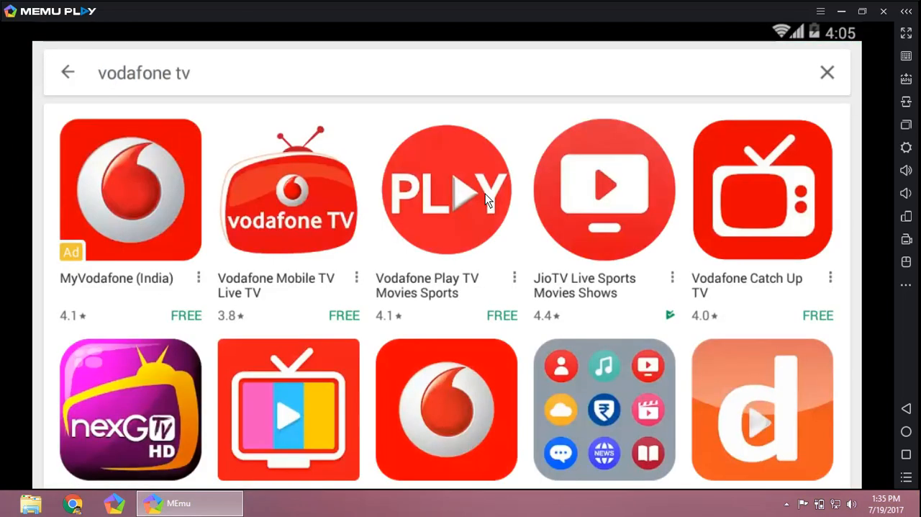
left_click(446, 189)
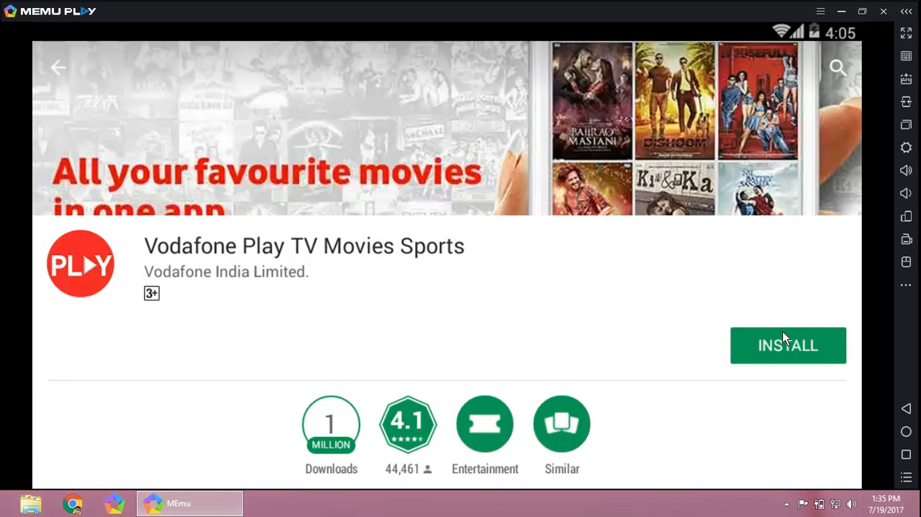
left_click(788, 345)
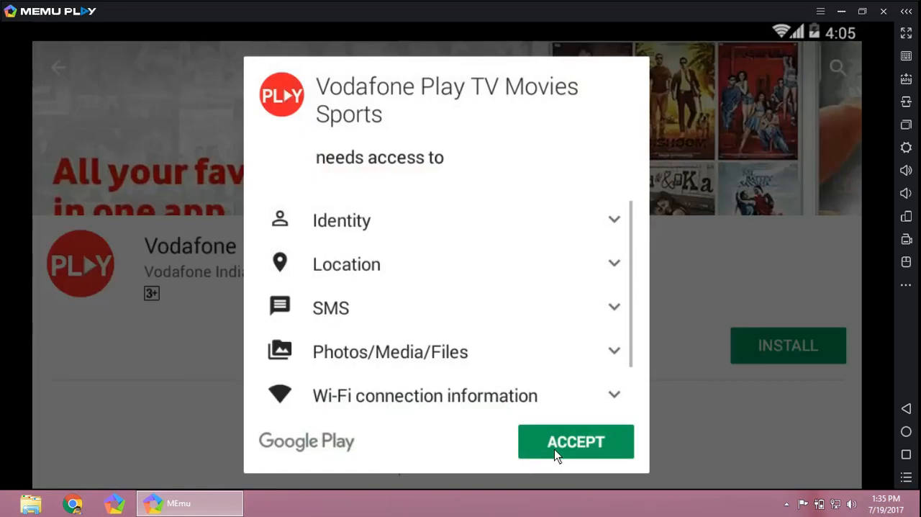
left_click(575, 441)
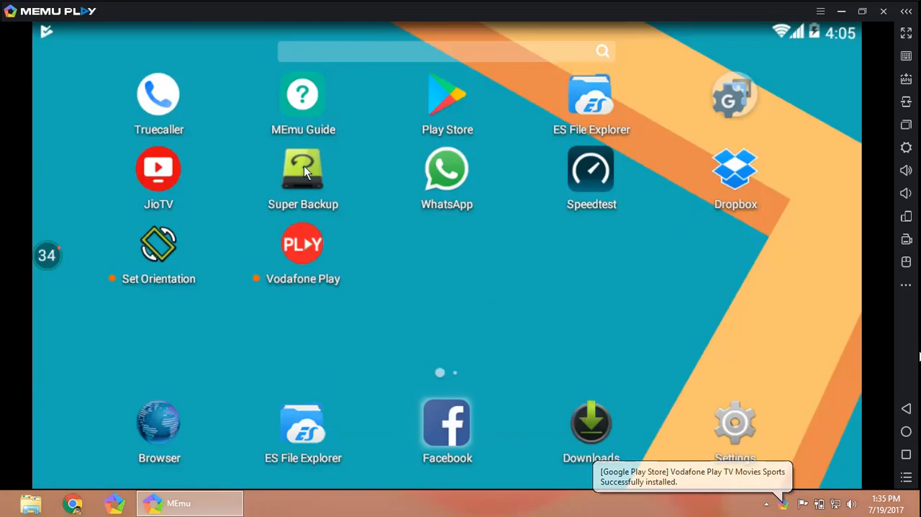
left_click(303, 169)
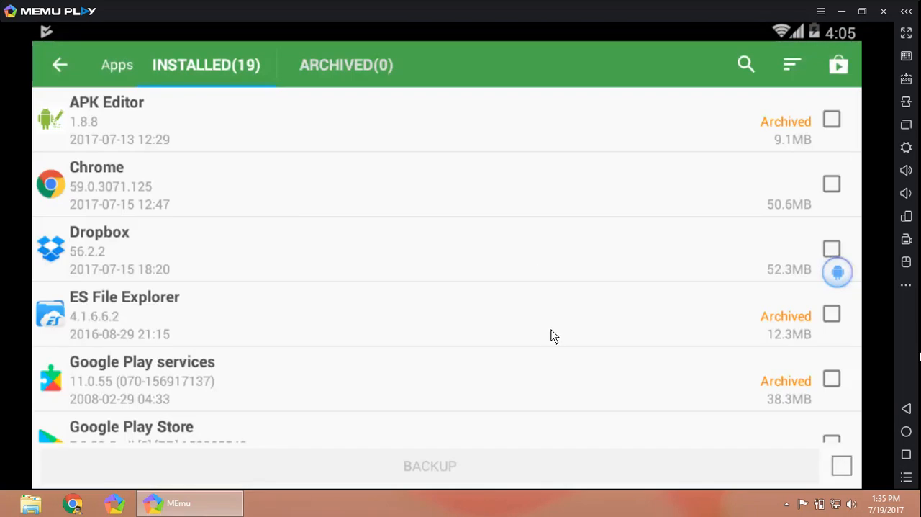
scroll("down", 3)
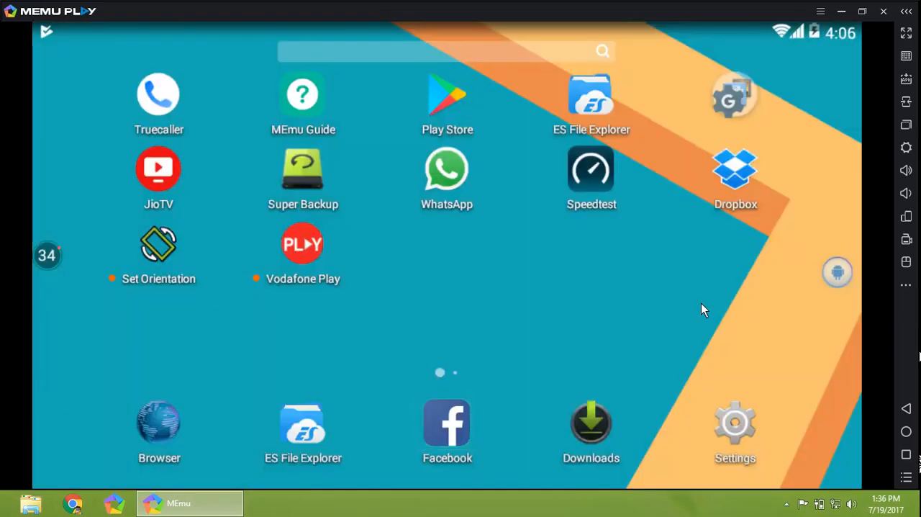
left_click(447, 424)
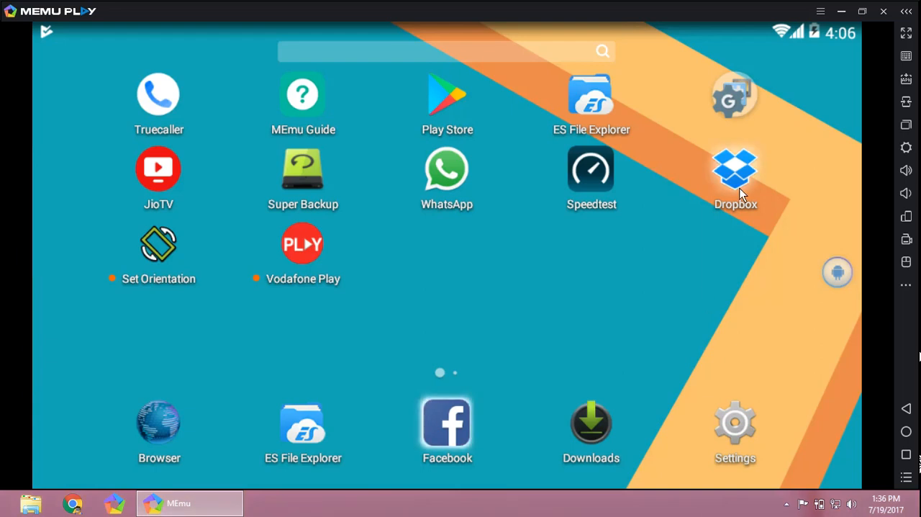
- Upload Vodafone Play_1.0.35.apk from SmsContactsBackup/apks to Dropbox via ES File Explorer
left_click(734, 169)
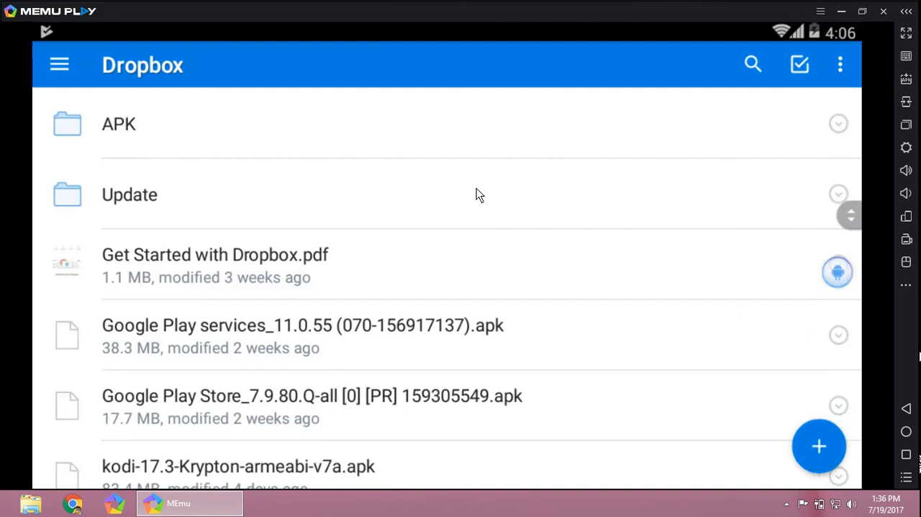
mouse_move(819, 446)
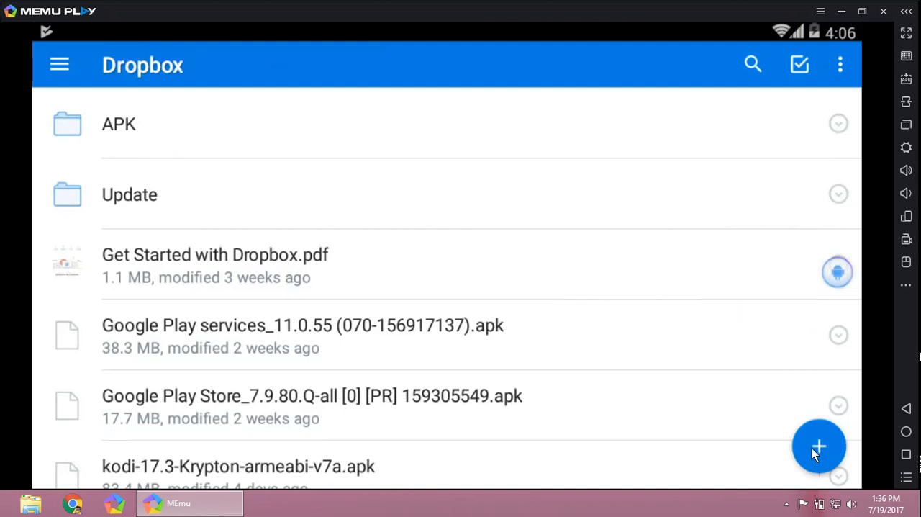
left_click(819, 446)
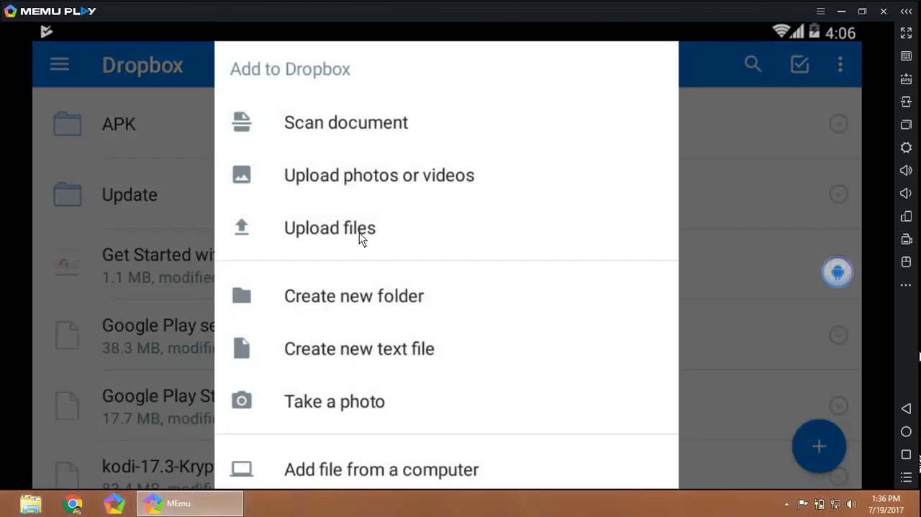
left_click(330, 227)
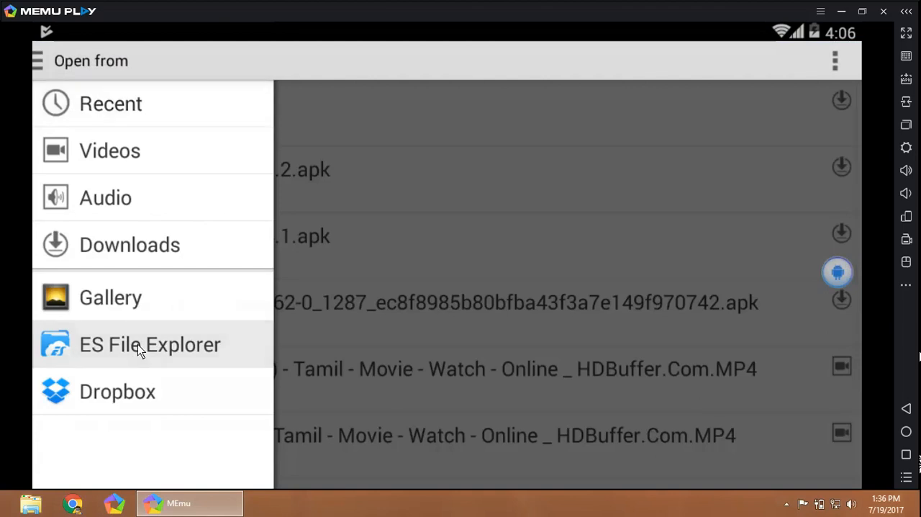
left_click(149, 343)
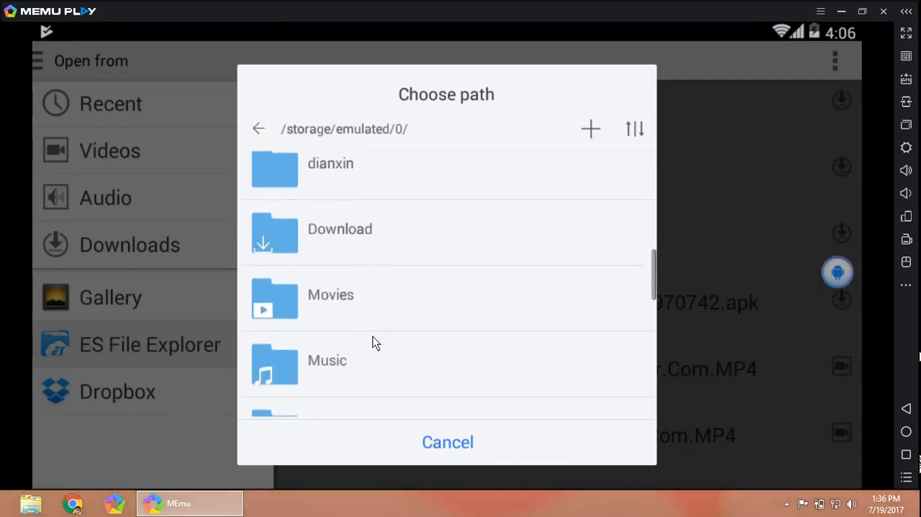
scroll("down", 3)
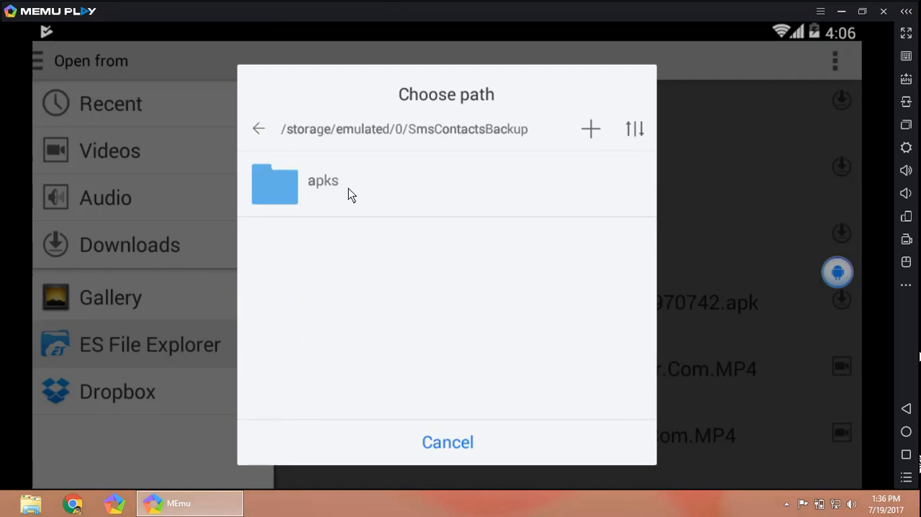
left_click(323, 180)
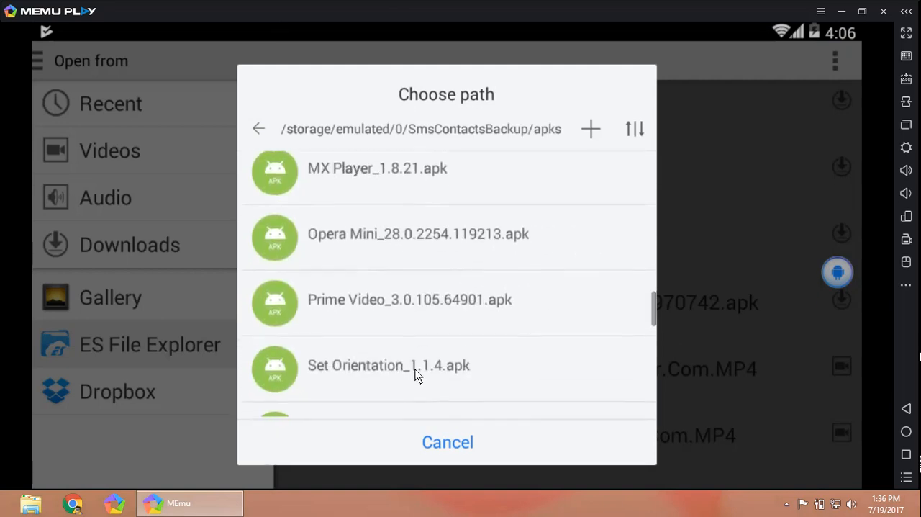
scroll("down", 3)
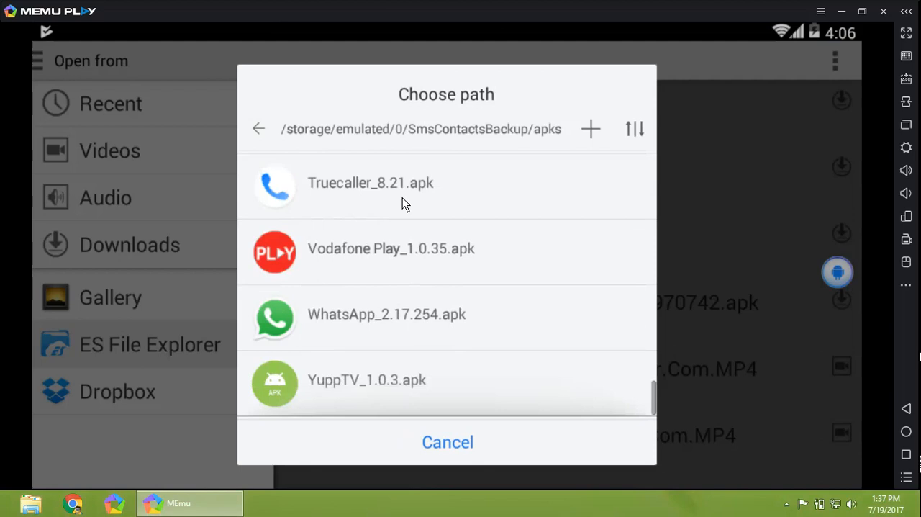
scroll("down", 3)
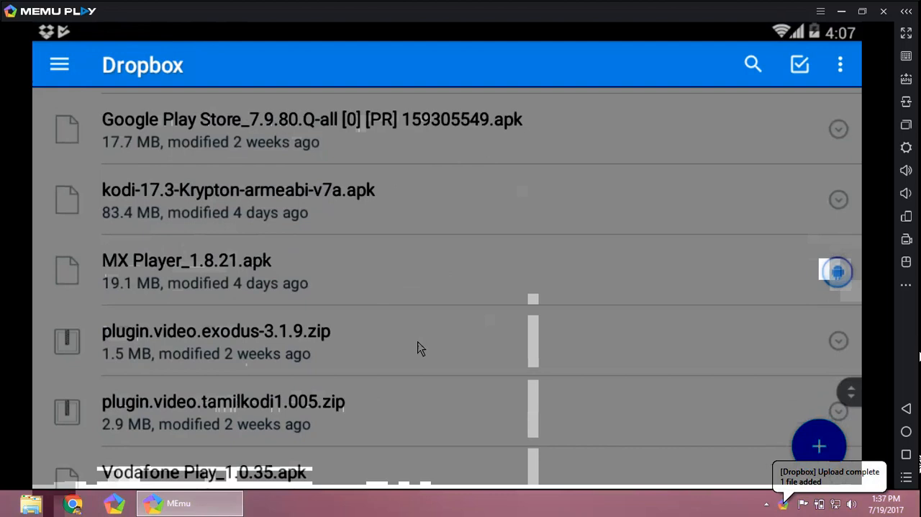
scroll("down", 3)
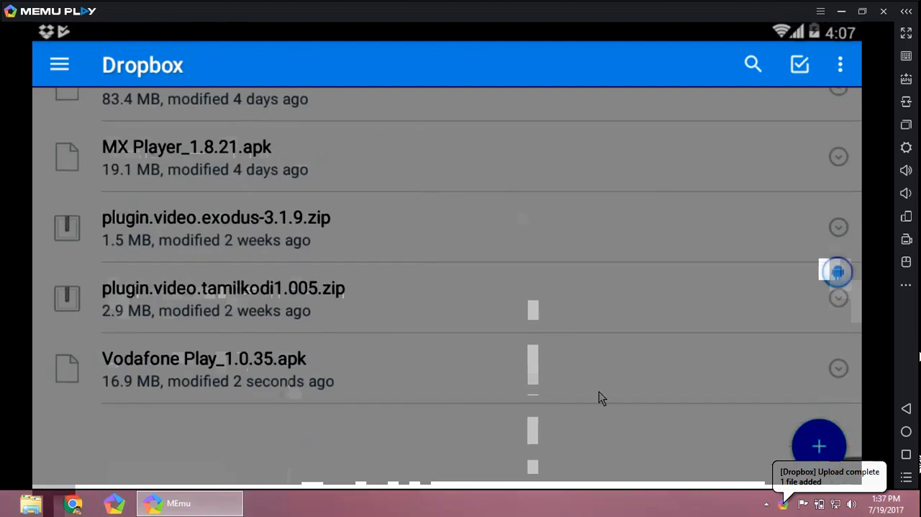
mouse_move(903, 457)
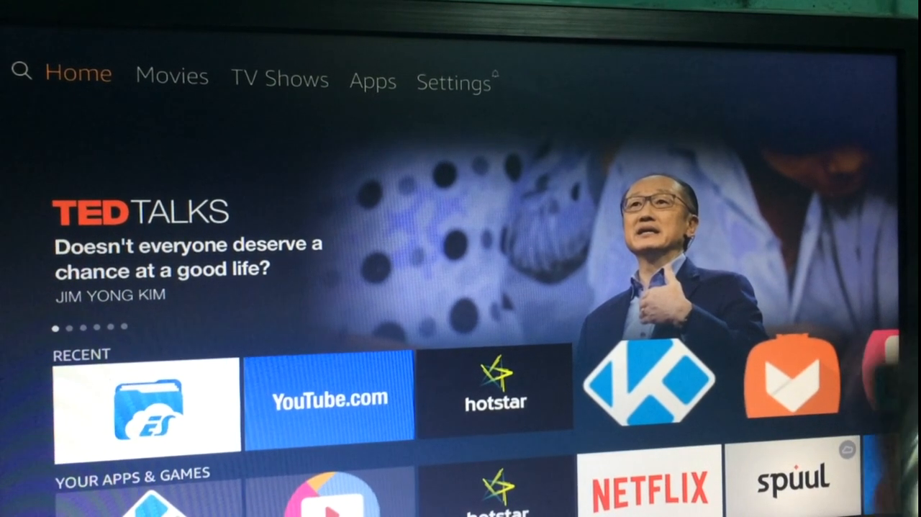
- Launch ES File Explorer from Recent apps and open the Cloud Dropbox folder
scroll("down", 3)
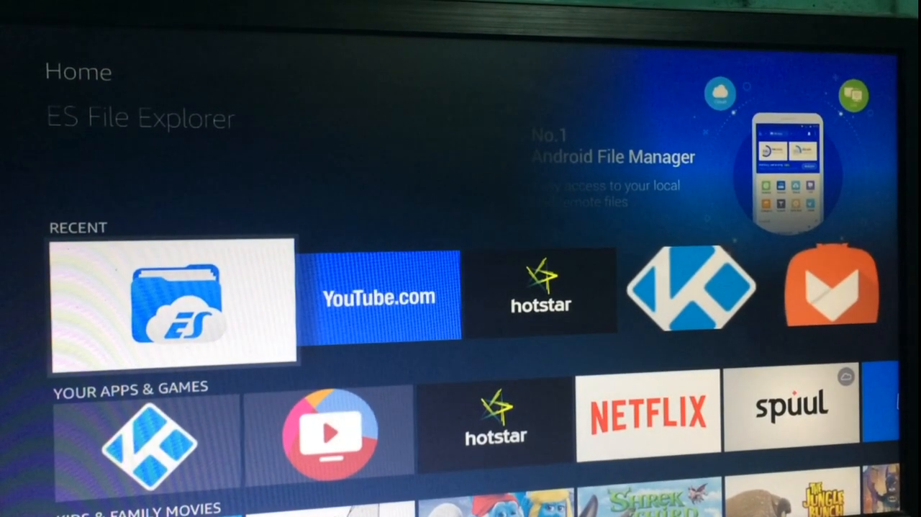
left_click(173, 306)
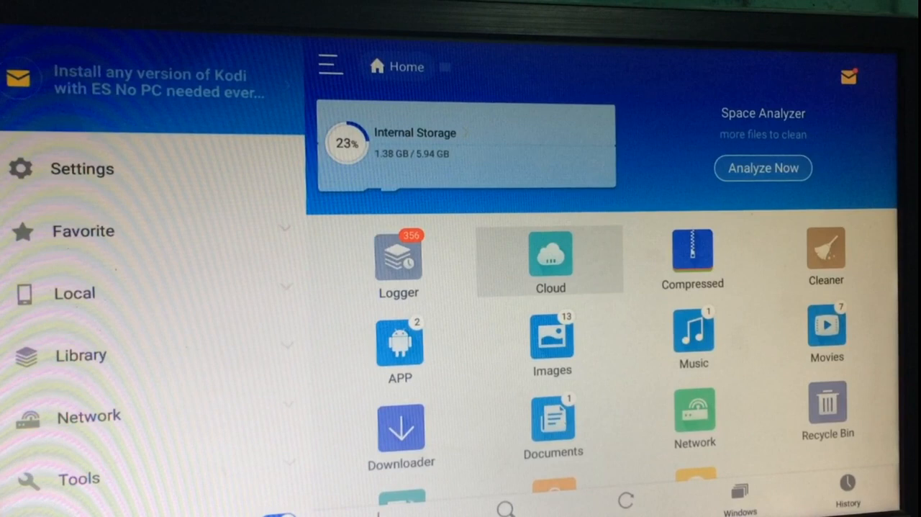
left_click(550, 259)
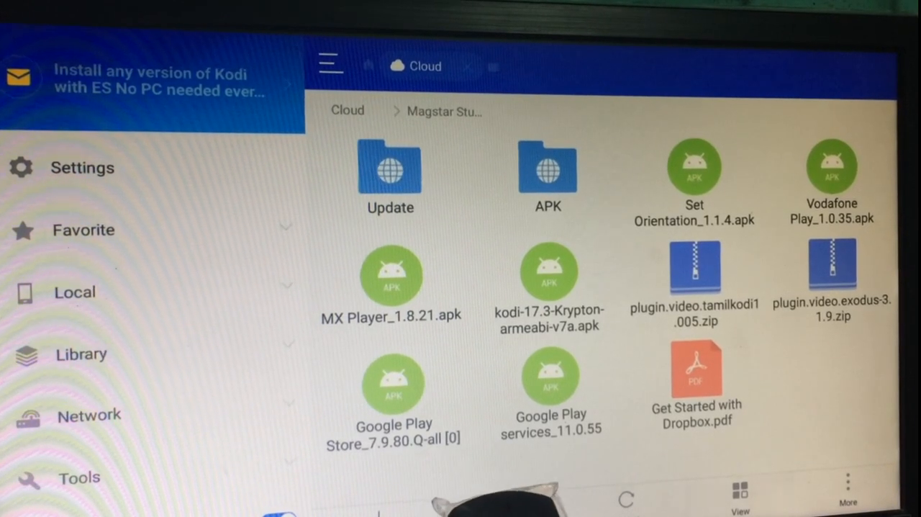
- Open Vodafone Play_1.0.35.apk and choose Install from its Properties dialog
left_click(389, 171)
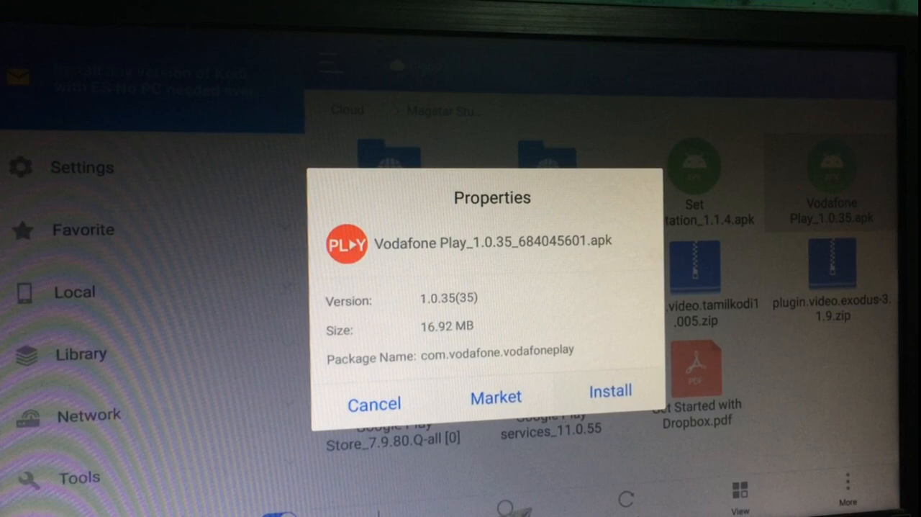
left_click(609, 391)
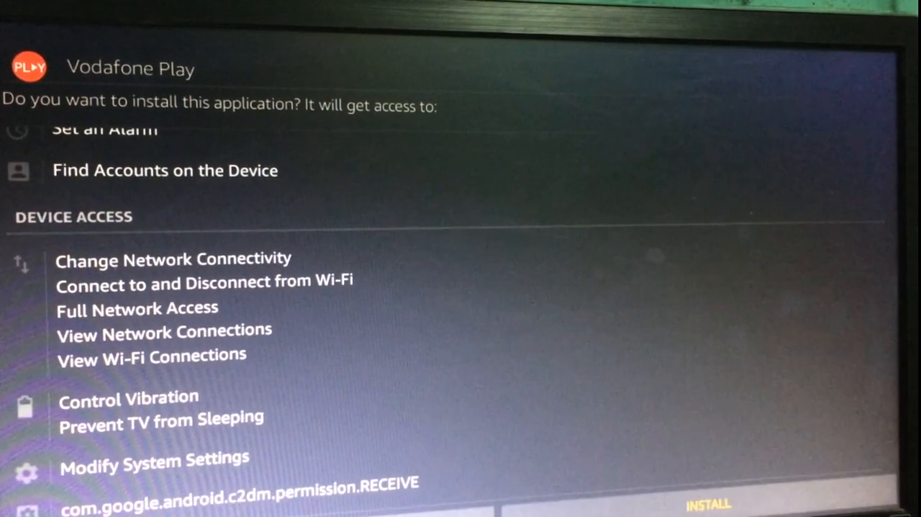
- Confirm INSTALL on the Vodafone Play permissions screen
left_click(709, 502)
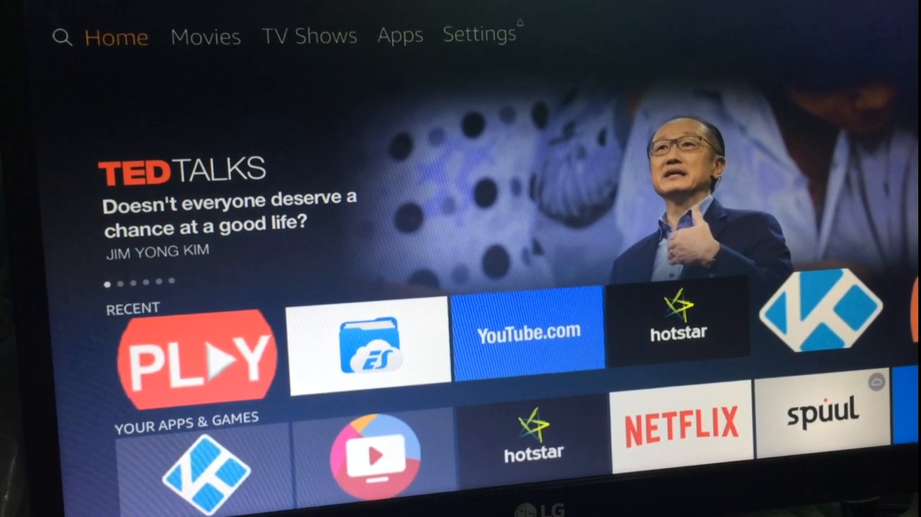
- Select the PLAY tile under Recent apps to launch Vodafone Play
scroll("down", 3)
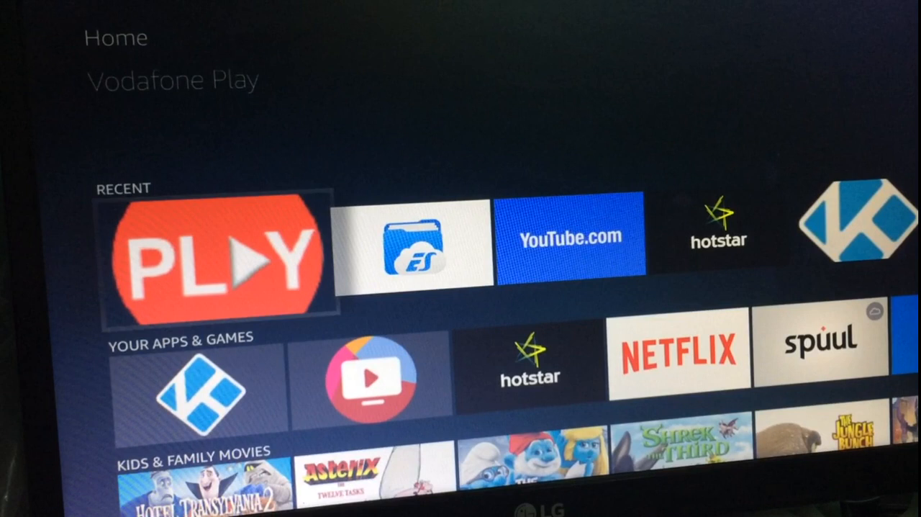
left_click(208, 256)
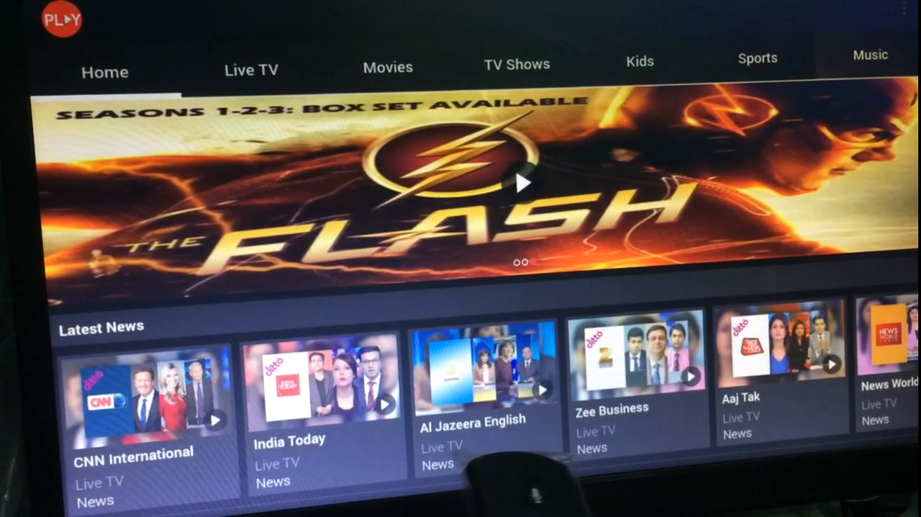
- Open the Live TV tab and scroll through the channel schedule
left_click(251, 68)
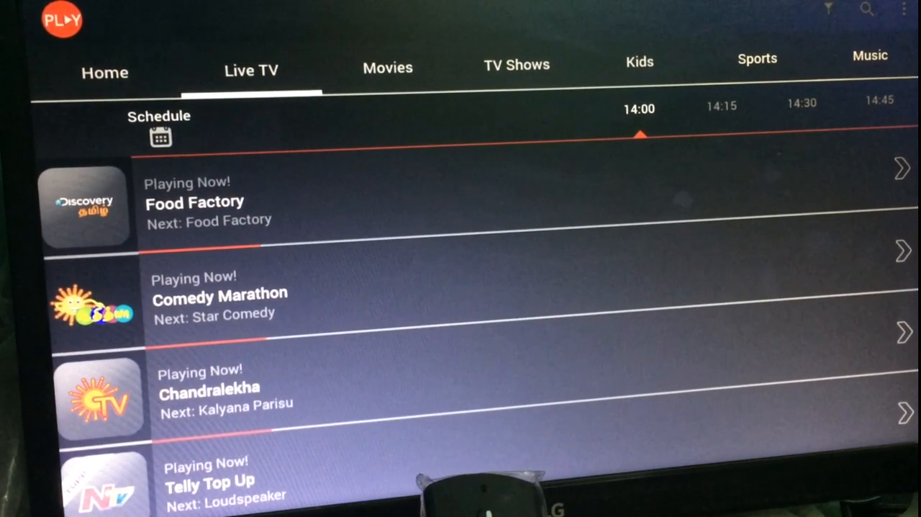
scroll("down", 3)
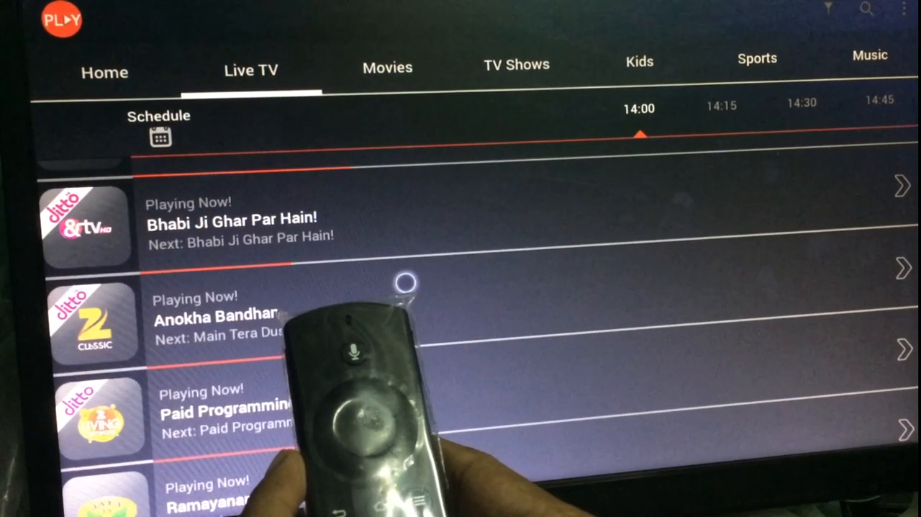
scroll("down", 3)
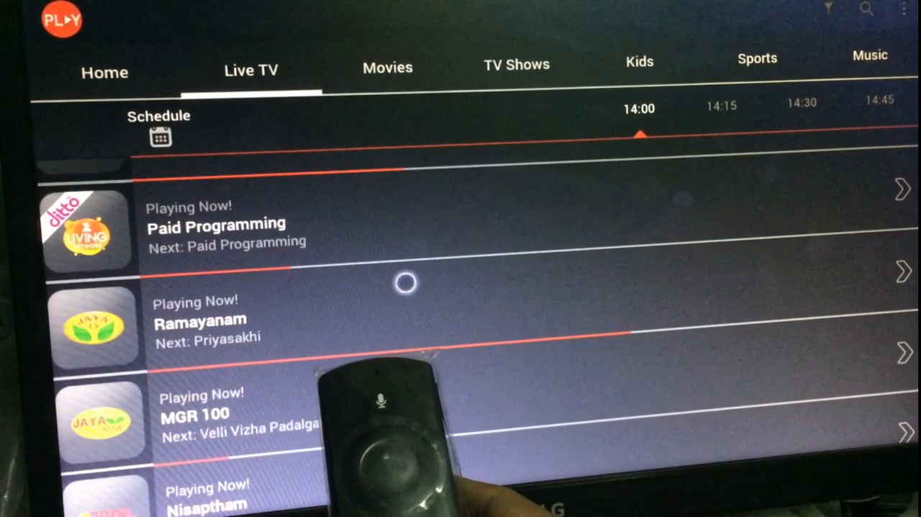
scroll("down", 3)
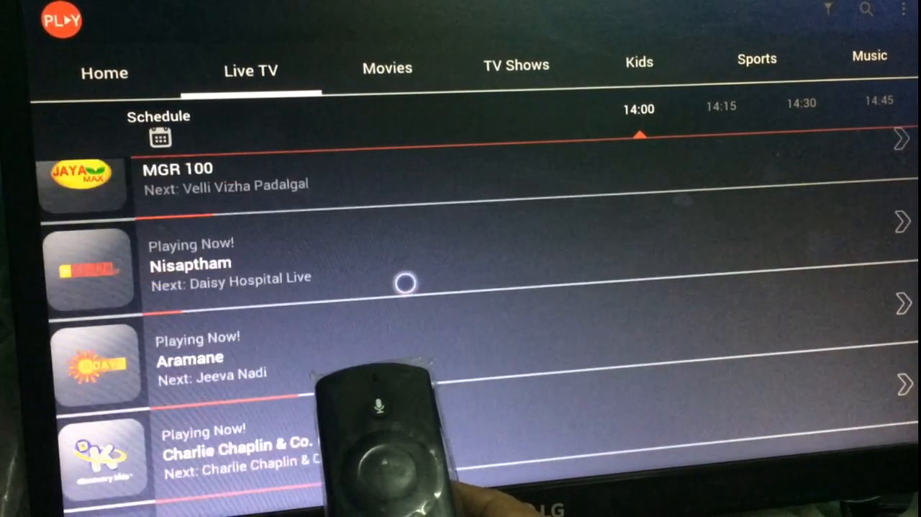
scroll("down", 3)
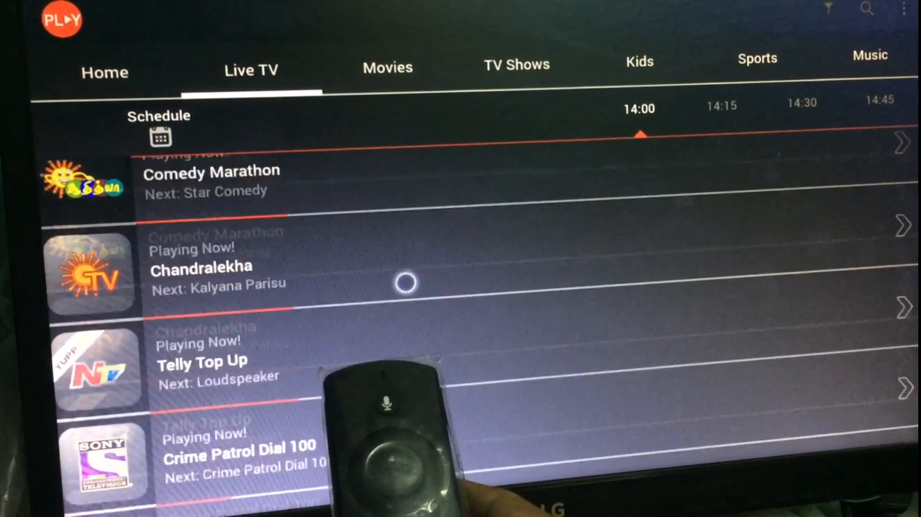
scroll("down", 3)
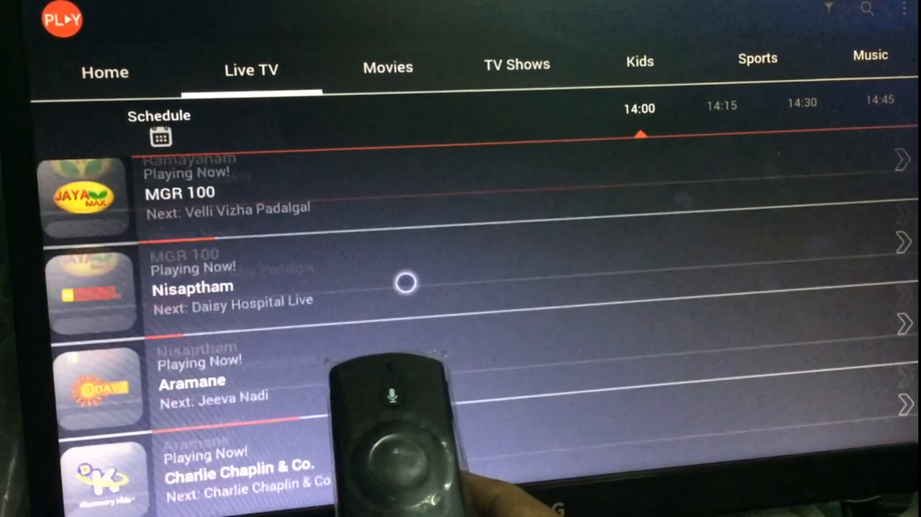
scroll("down", 3)
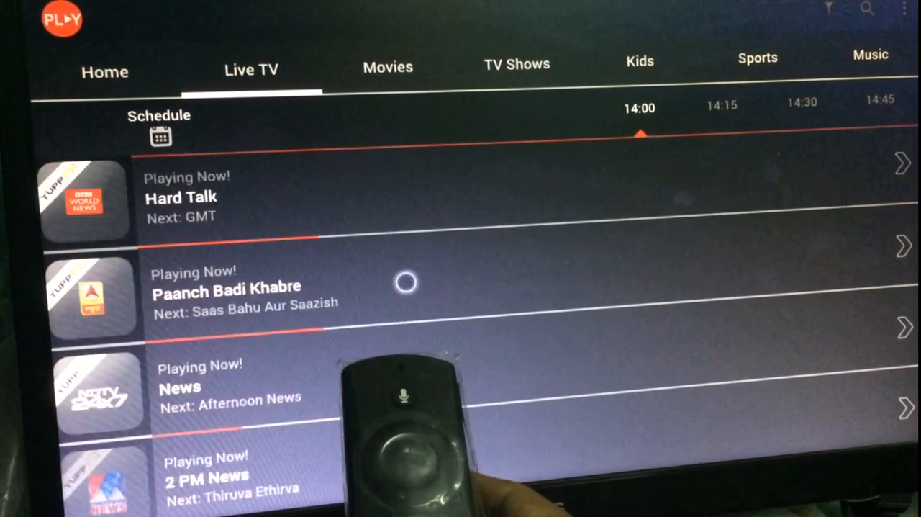
scroll("down", 3)
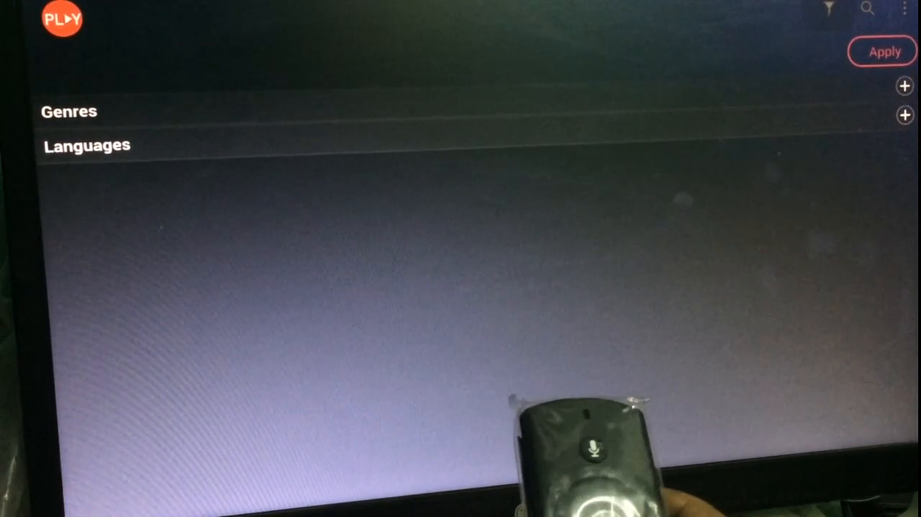
- Expand the Languages filter and scroll through languages from Hindi to Rajasthani
left_click(906, 115)
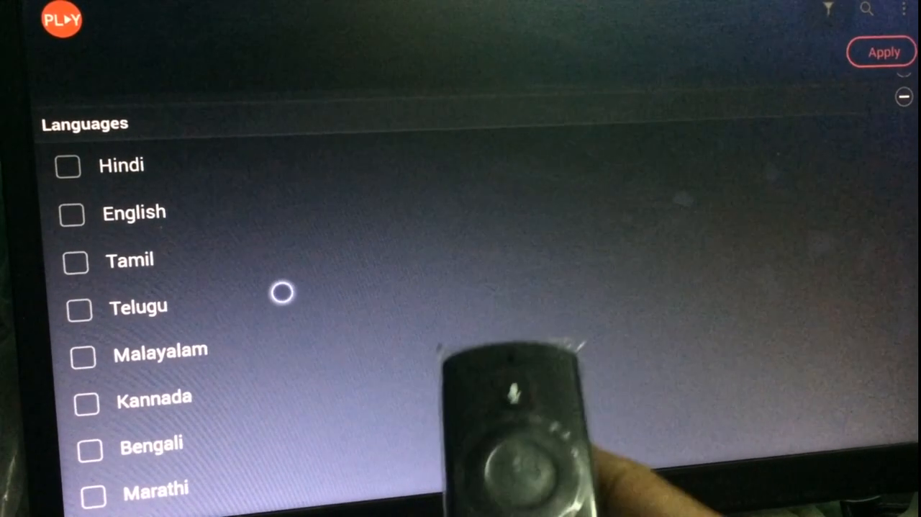
scroll("down", 3)
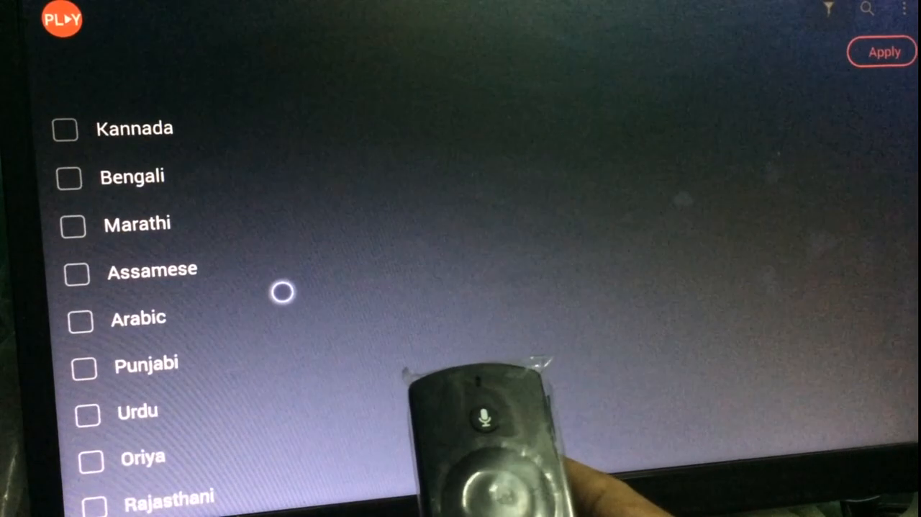